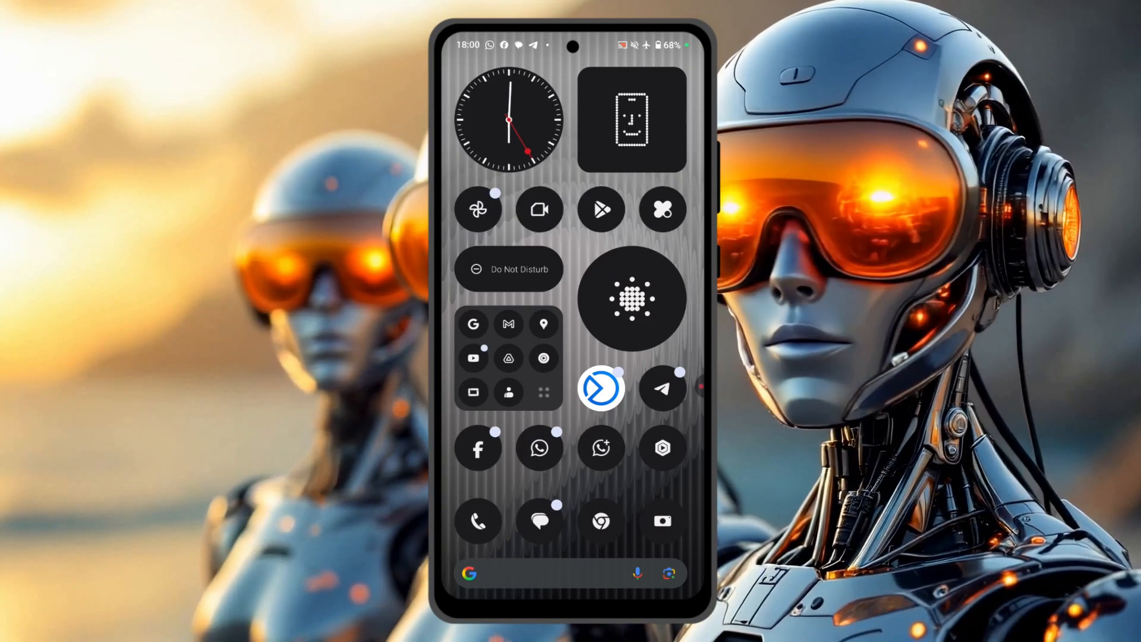
# Swipe across the home screen to reach WhatsApp and select Eddy's chat
pyautogui.hscroll(-3)
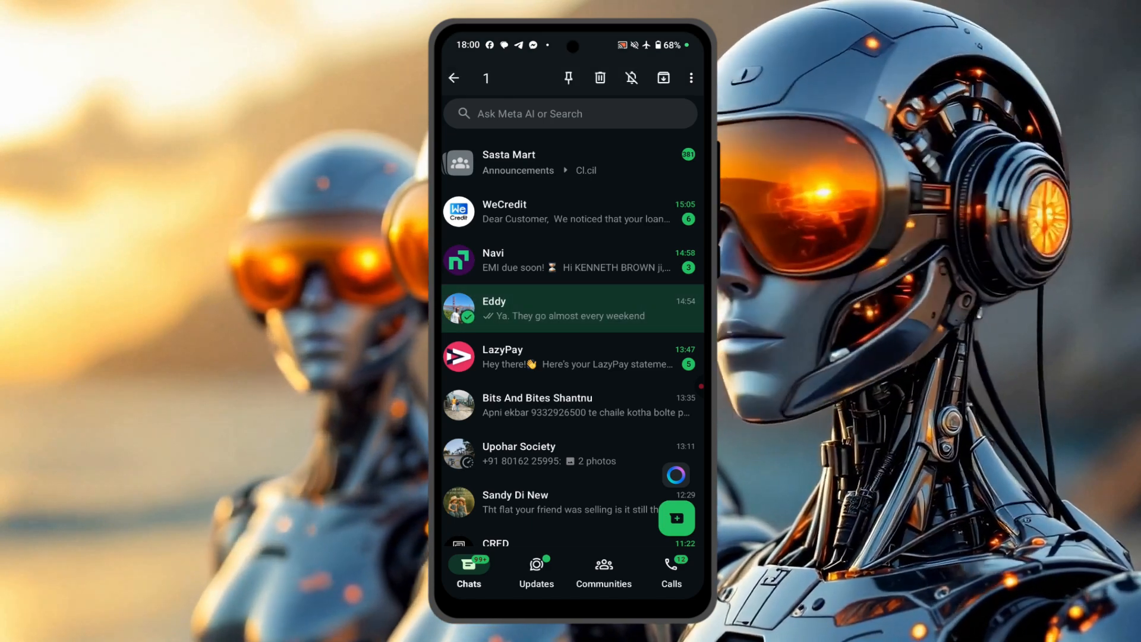
# Lock Eddy's chat from the chat's more-options menu
pyautogui.click(690, 77)
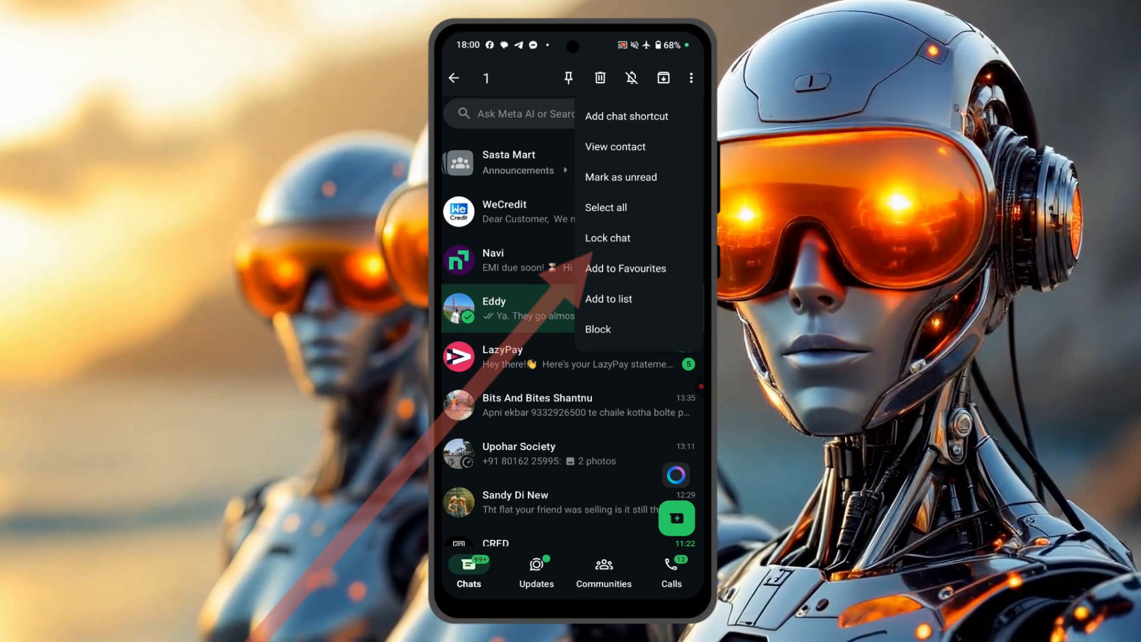
pyautogui.click(607, 237)
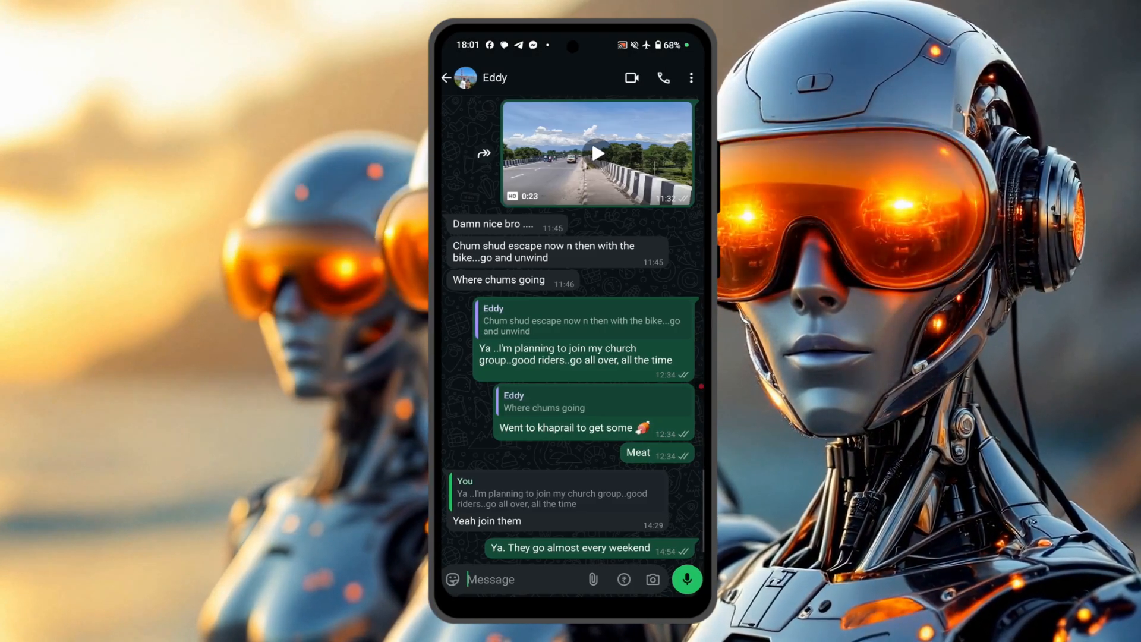
# Go back from Eddy's conversation to the Chats list
pyautogui.click(447, 77)
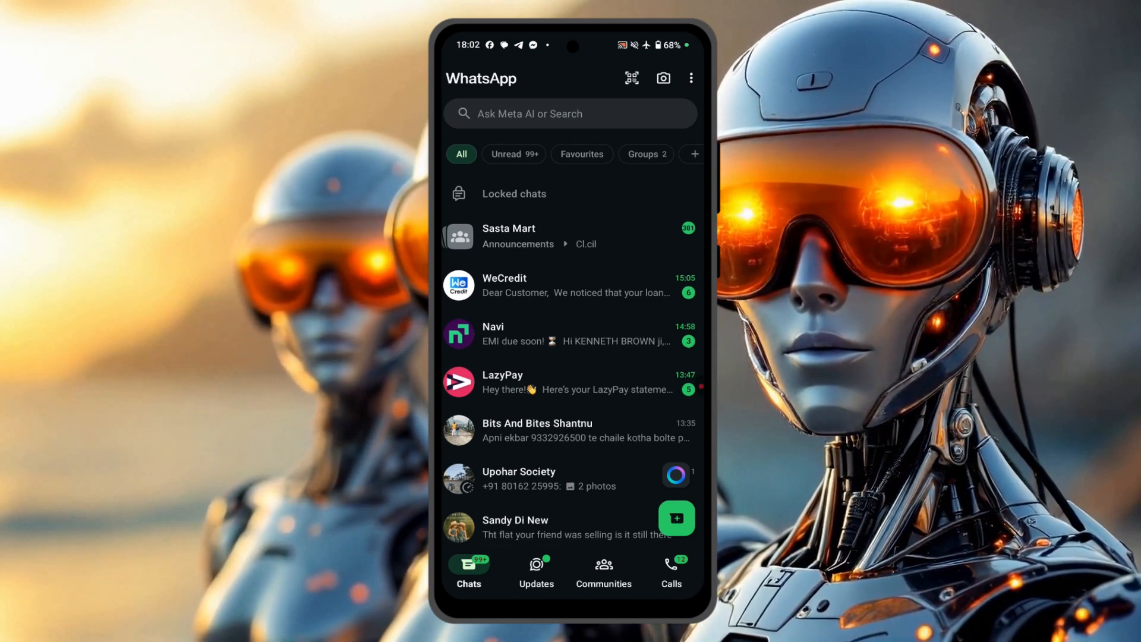
# Open the Locked chats folder's Change secret code screen and activate the code field
pyautogui.scroll(-3)
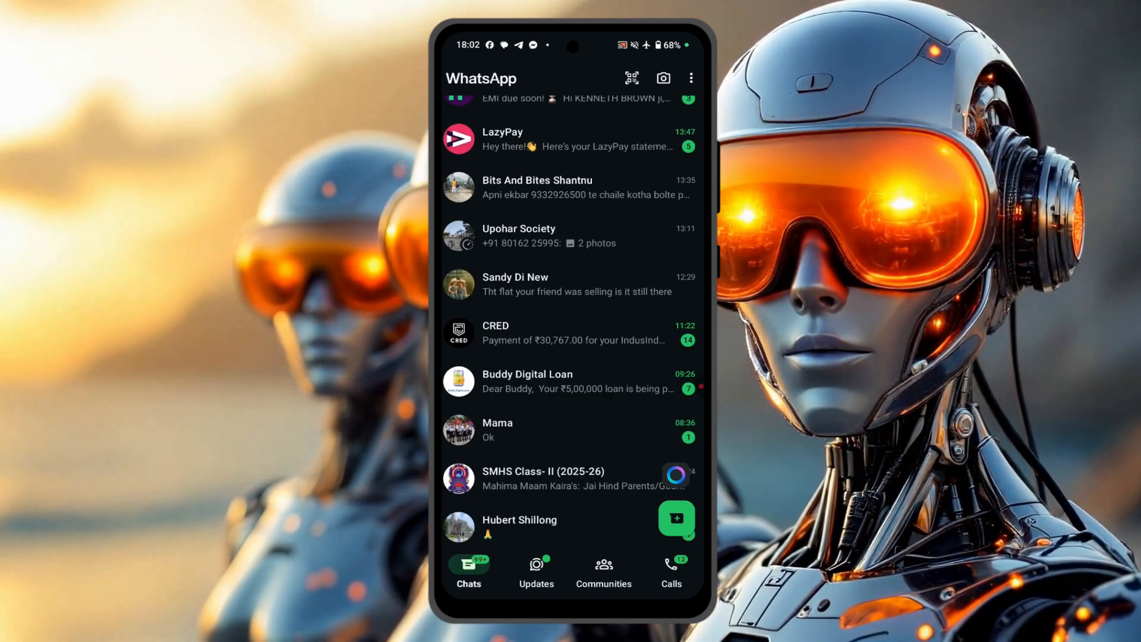
pyautogui.click(572, 284)
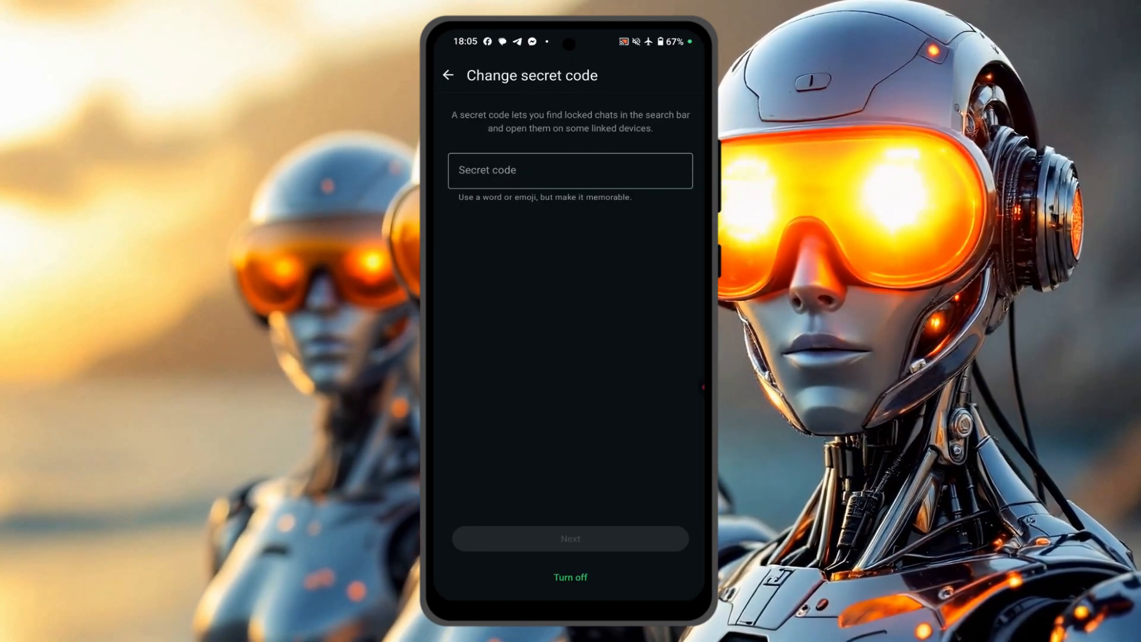
pyautogui.click(571, 170)
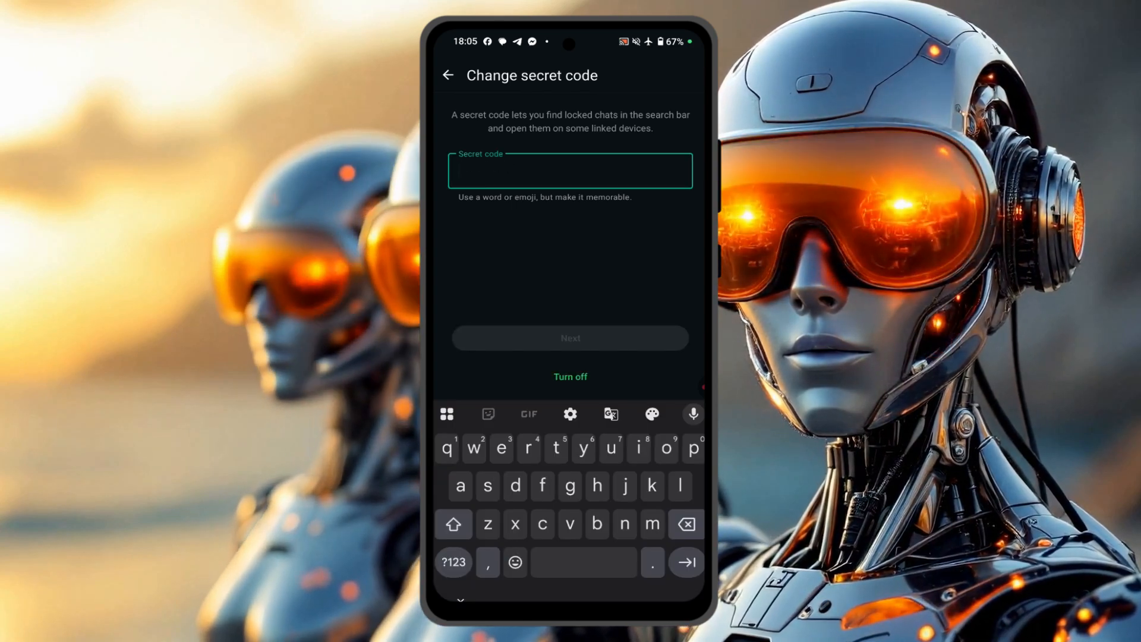